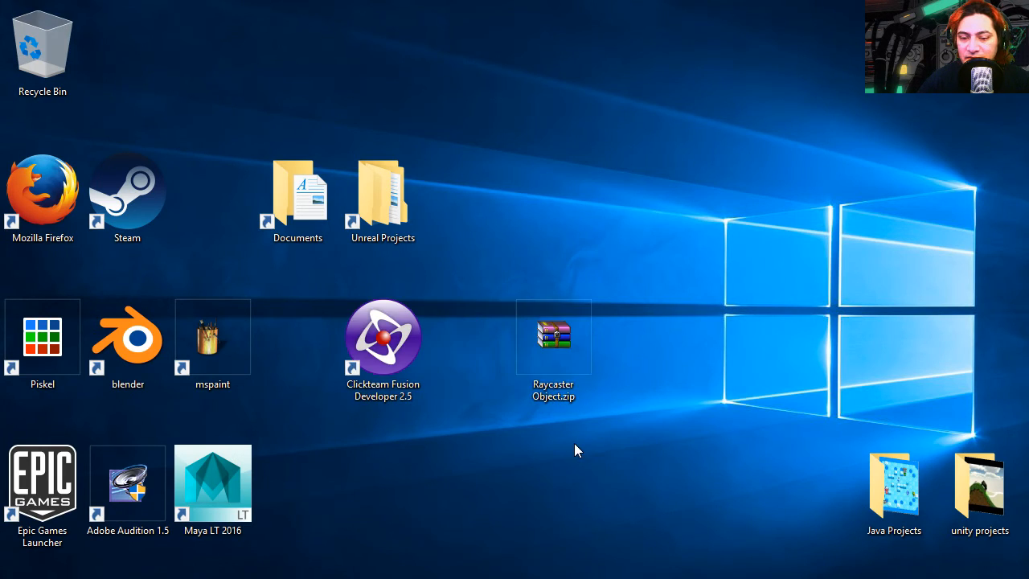
# - Extract Raycaster Object.zip to a desktop folder and open that folder
pyautogui.moveTo(553, 336); pyautogui.dragTo(553, 188)
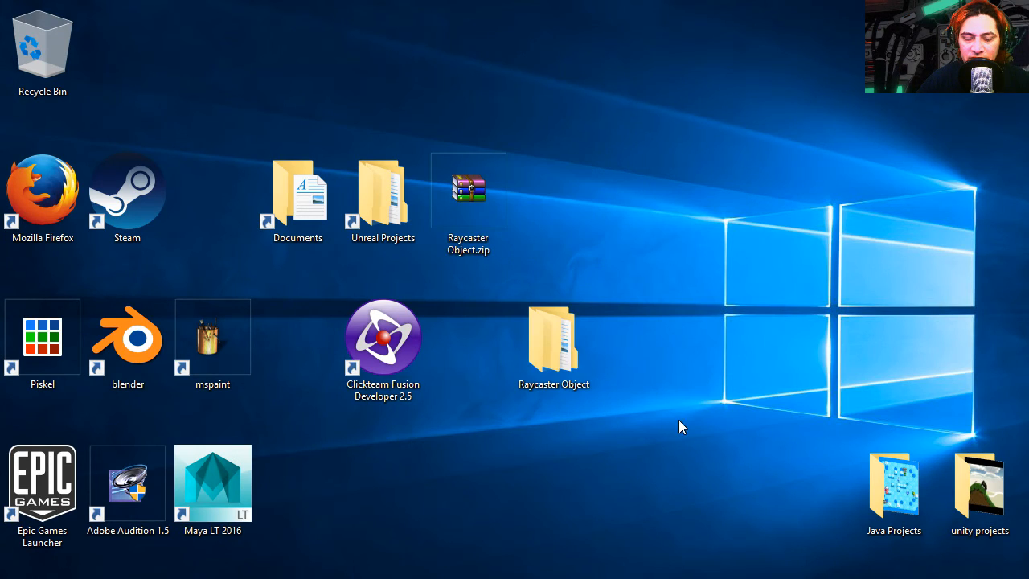
pyautogui.doubleClick(553, 336)
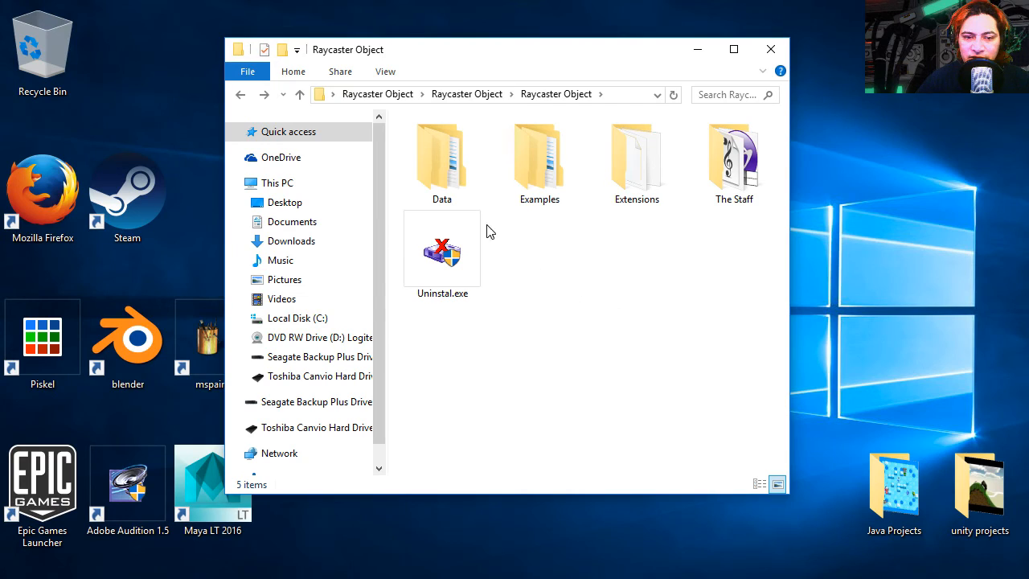
pyautogui.click(636, 157)
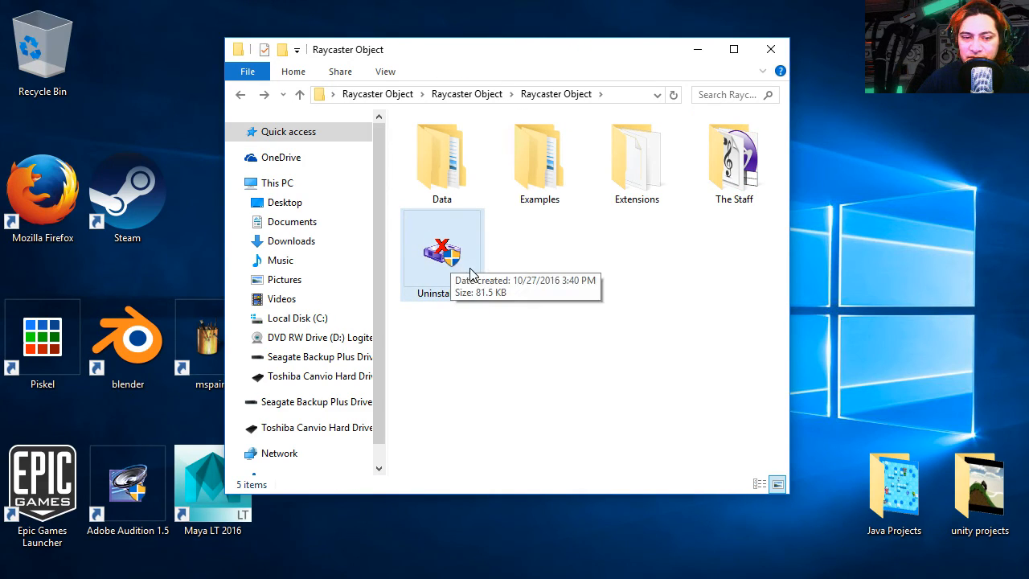
pyautogui.click(442, 249)
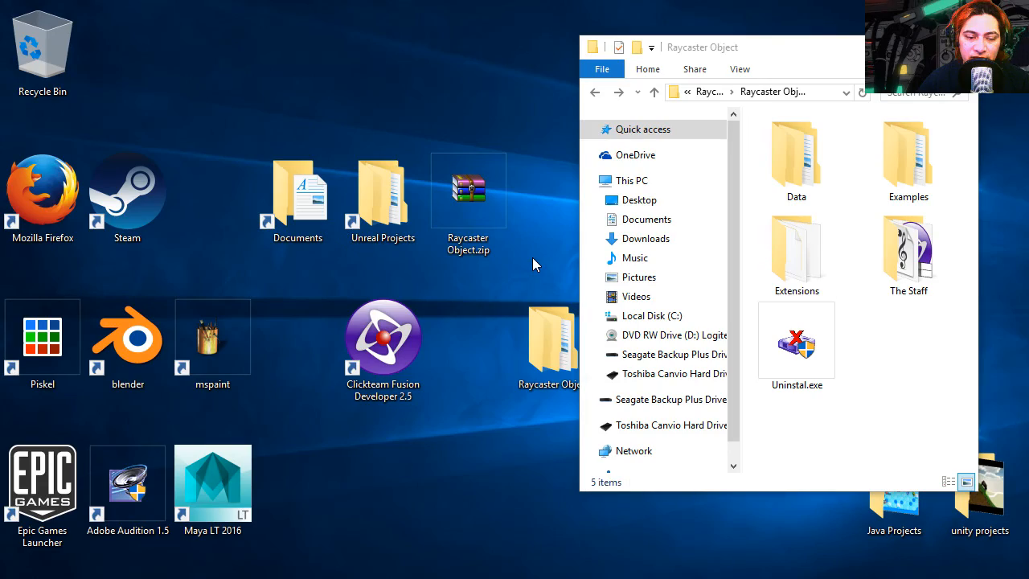
# - Open Clickteam Fusion's install folder from the shortcut's Properties
pyautogui.rightClick(468, 189)
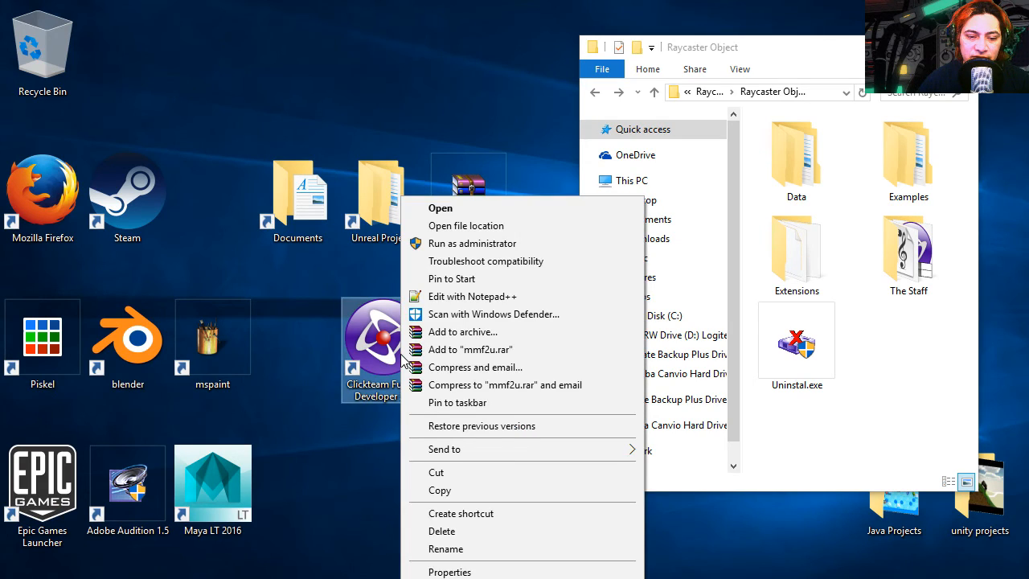
pyautogui.click(449, 571)
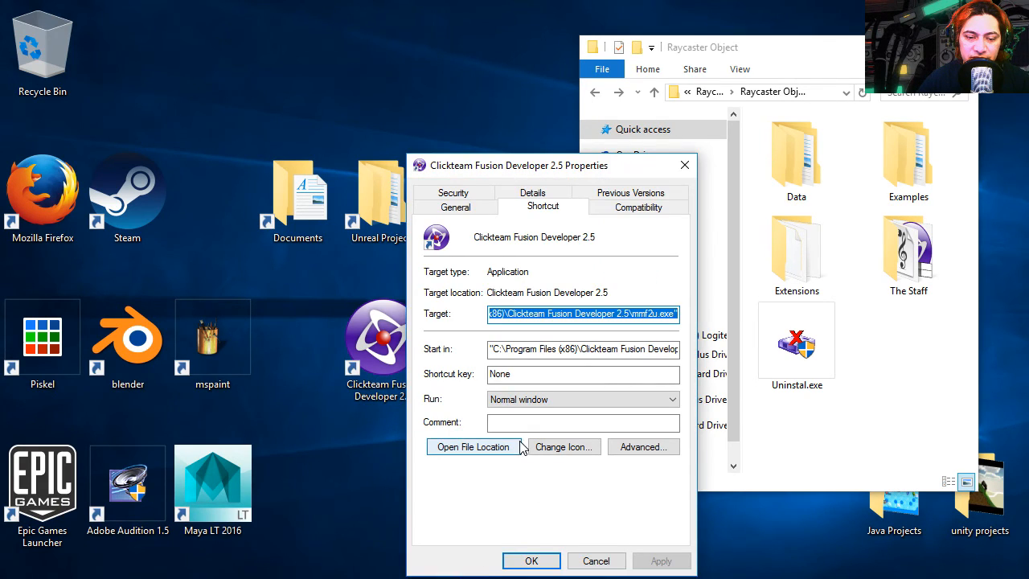
pyautogui.click(474, 446)
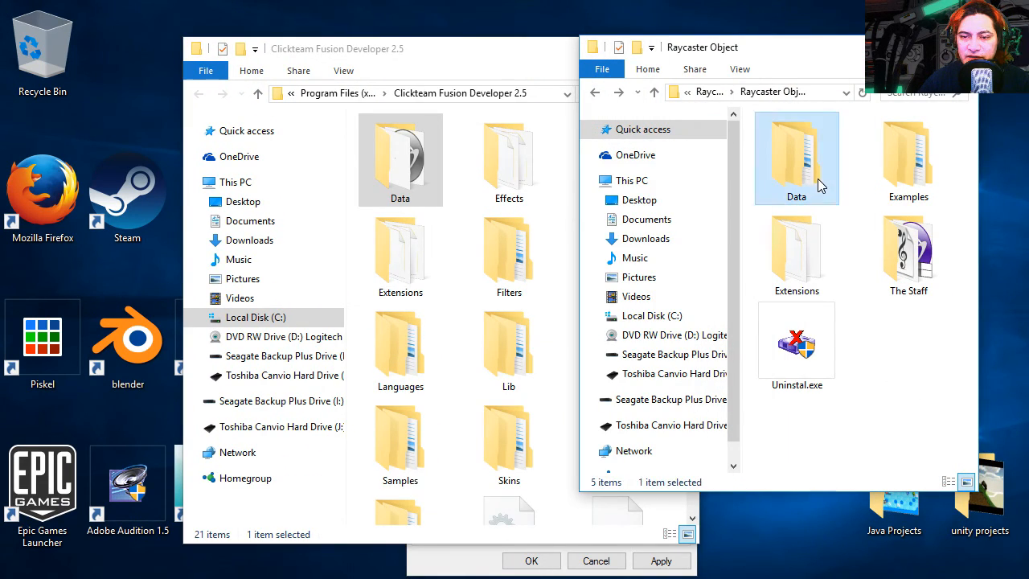
pyautogui.click(400, 160)
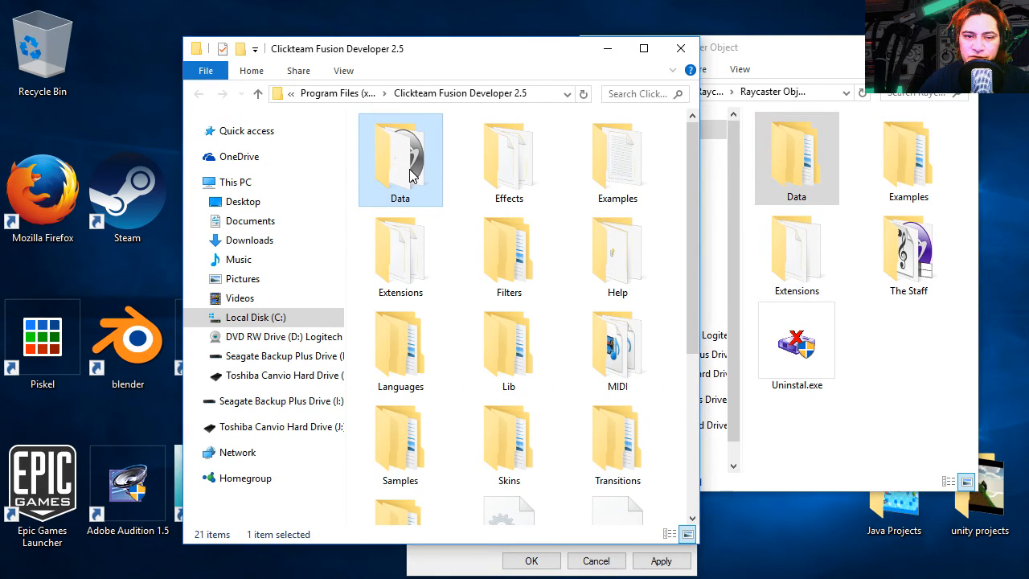
# - Copy raycast.mfx from the package's Data\Runtime into Fusion's Data\Runtime, granting admin permission
pyautogui.doubleClick(796, 158)
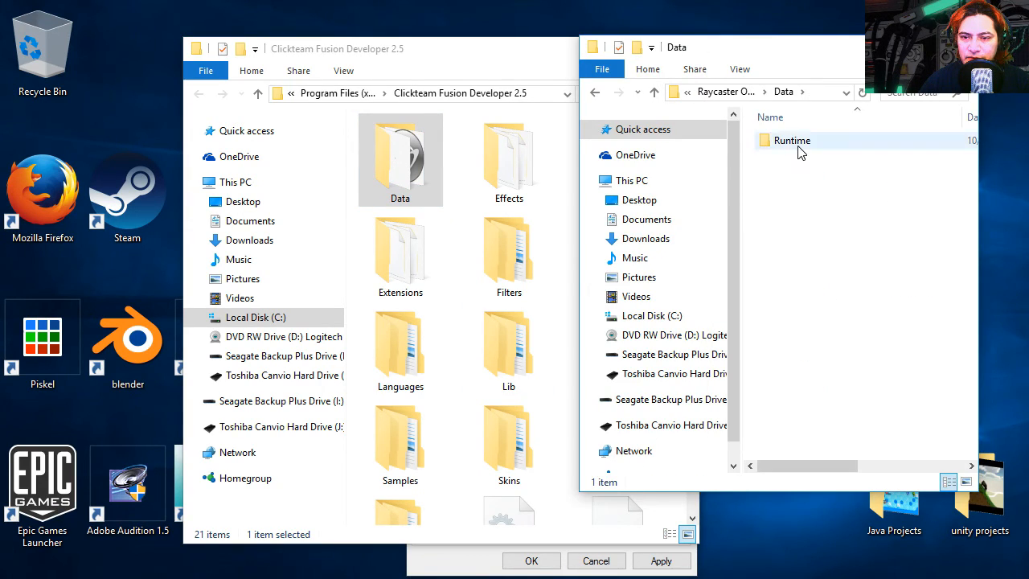
pyautogui.doubleClick(792, 140)
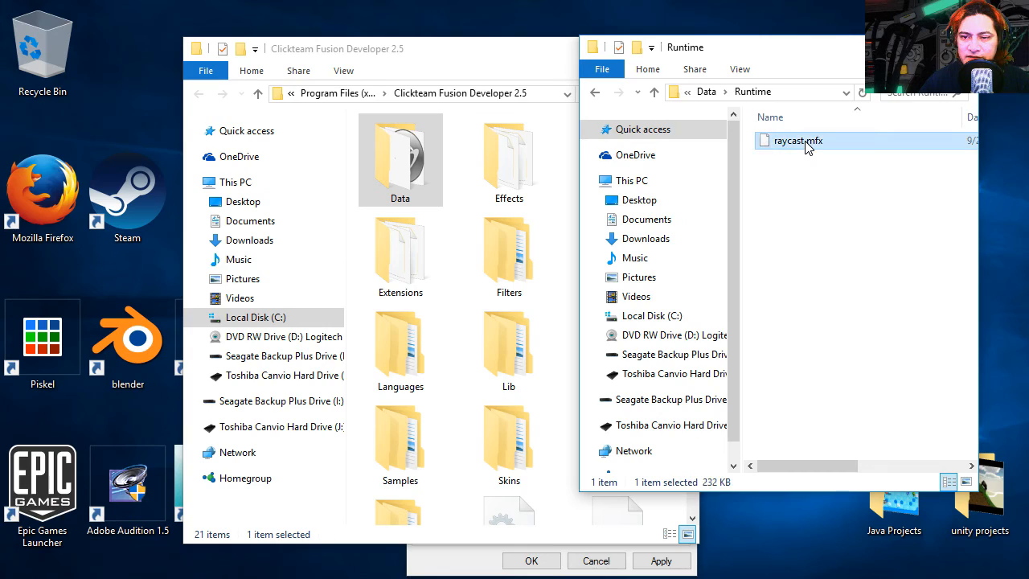
pyautogui.rightClick(796, 141)
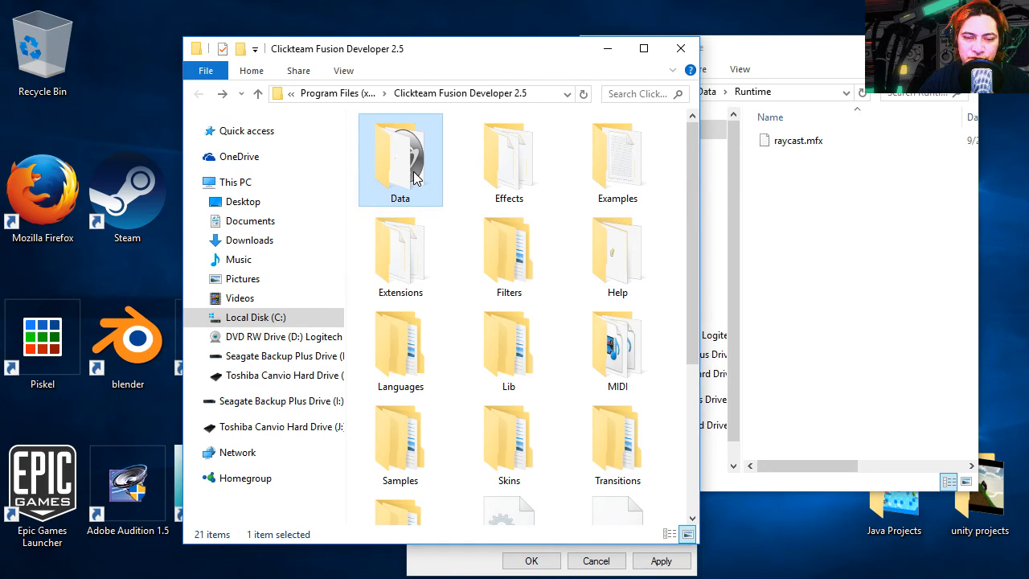
pyautogui.doubleClick(400, 160)
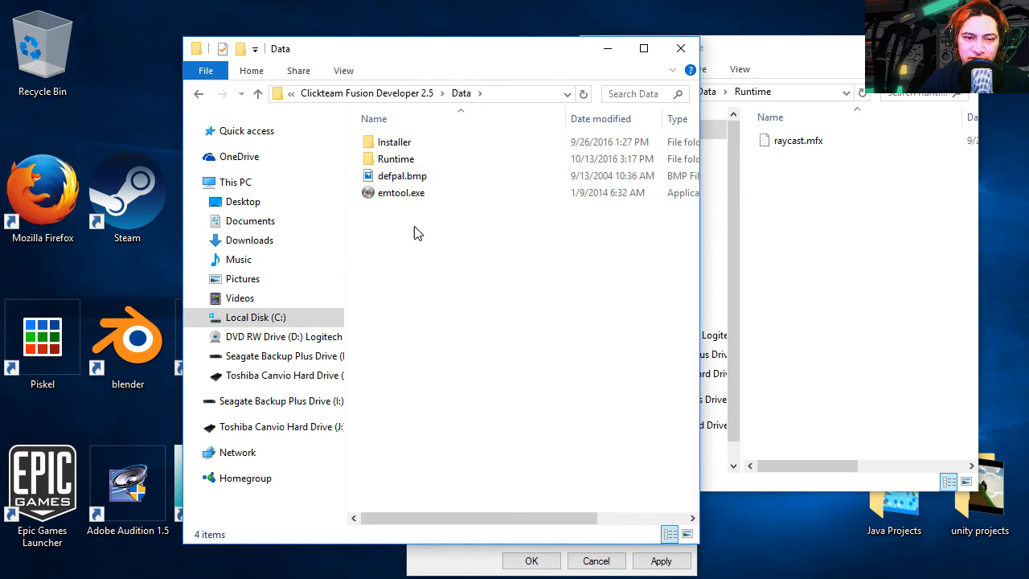
pyautogui.doubleClick(394, 159)
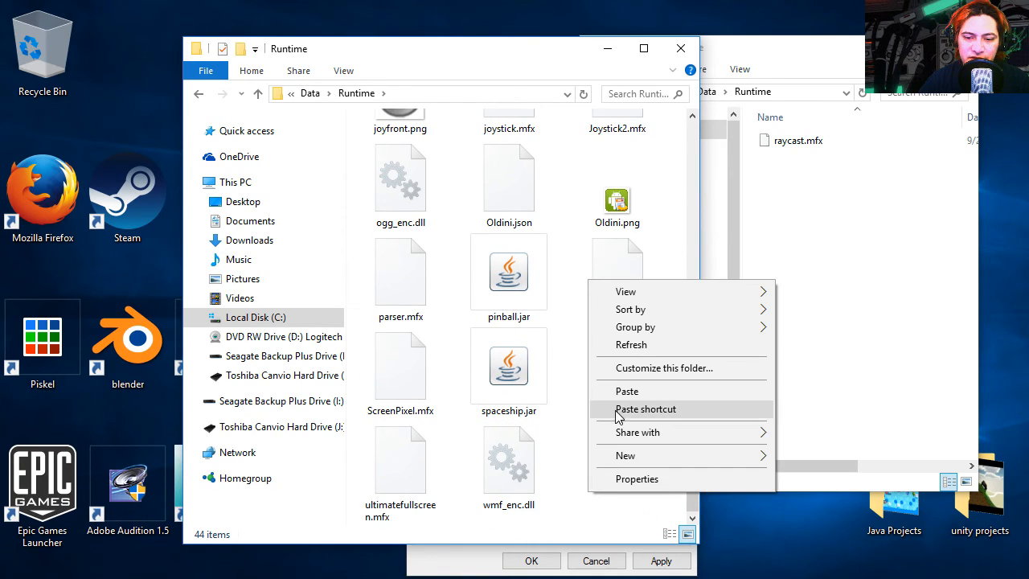
pyautogui.click(628, 391)
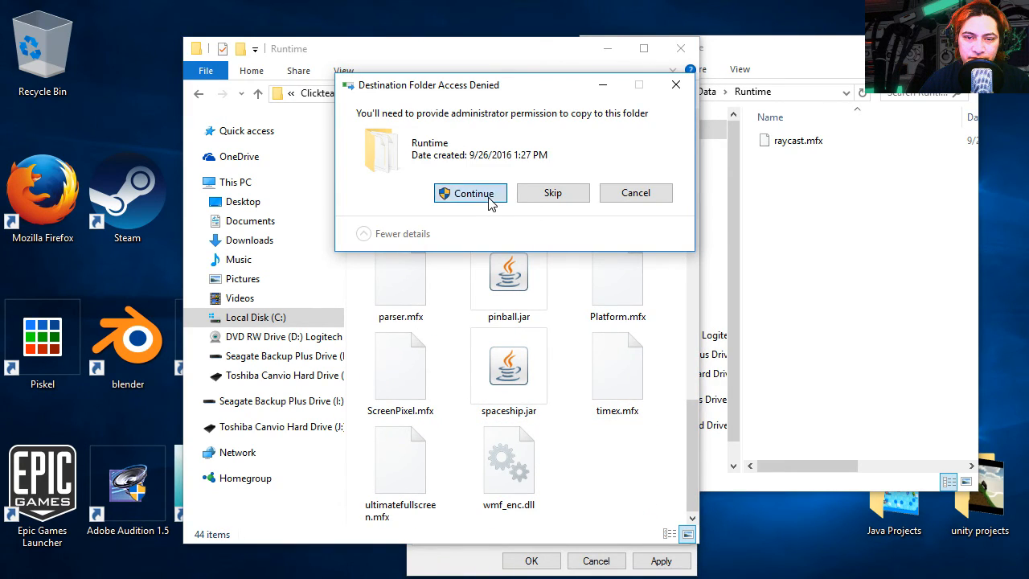
pyautogui.click(469, 193)
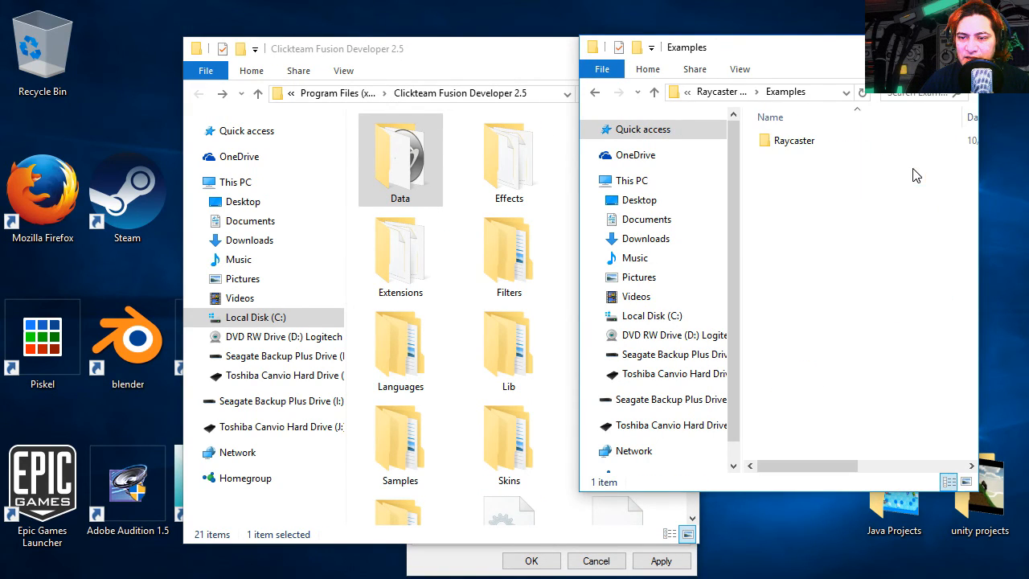
# - Copy the Raycaster example into Fusion's Examples and the Extensions files into Fusion's Extensions
pyautogui.rightClick(793, 140)
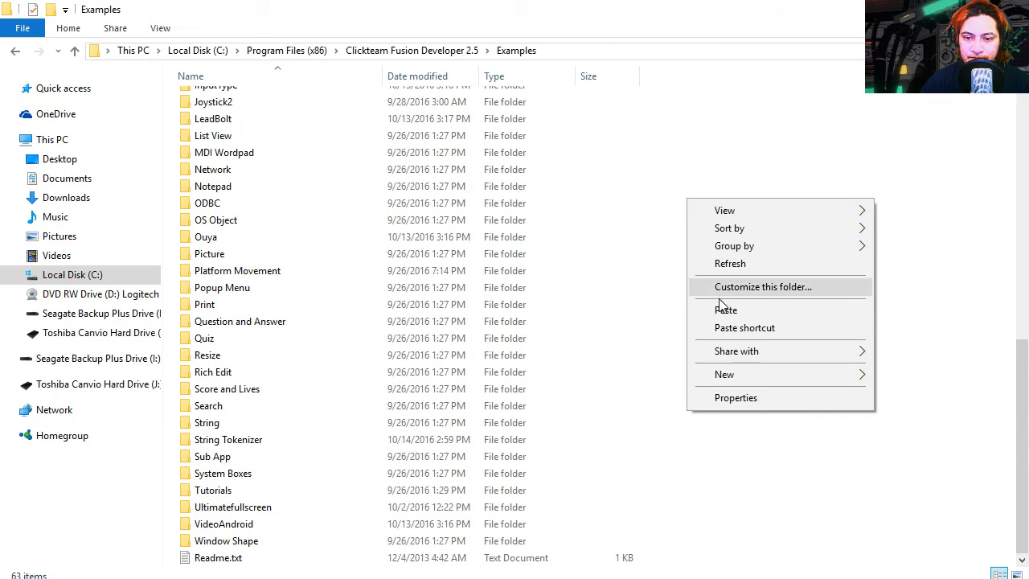
pyautogui.click(726, 310)
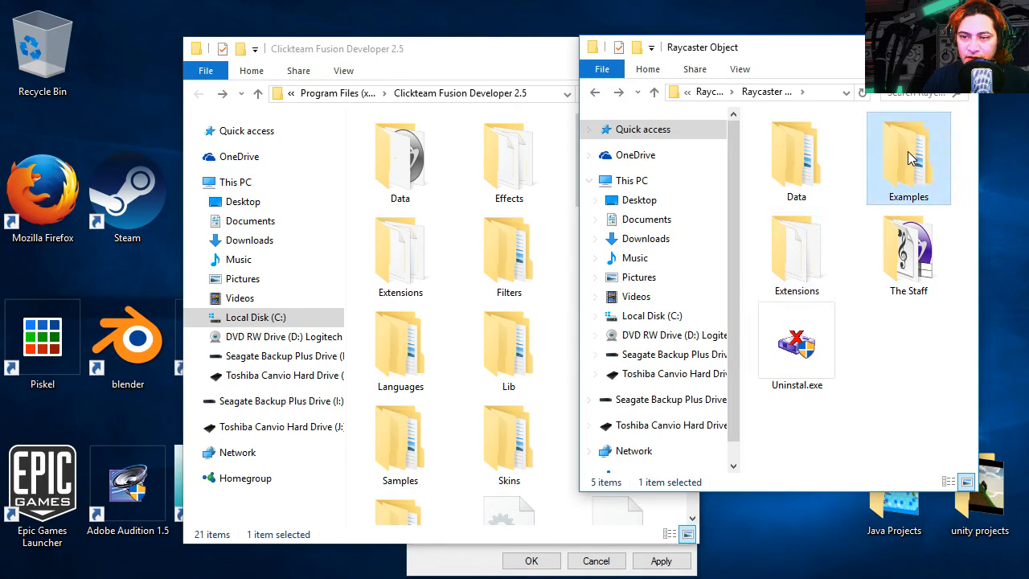
pyautogui.doubleClick(796, 253)
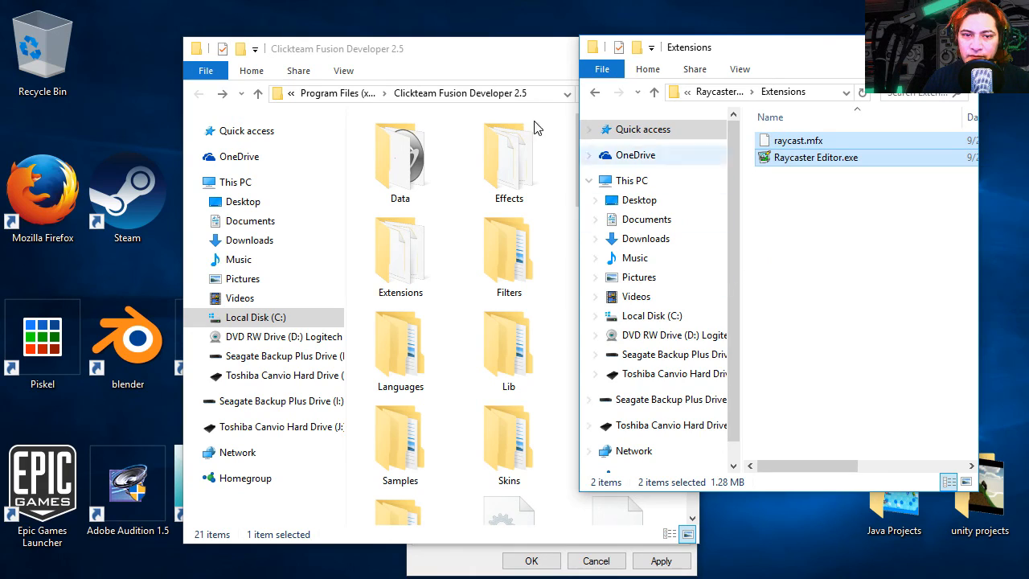
pyautogui.click(337, 48)
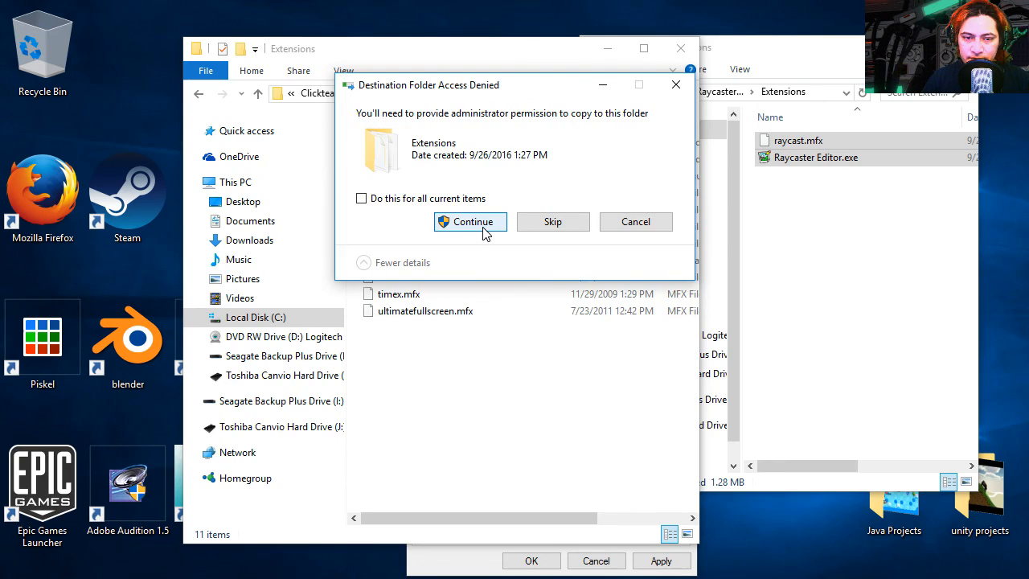
pyautogui.click(470, 221)
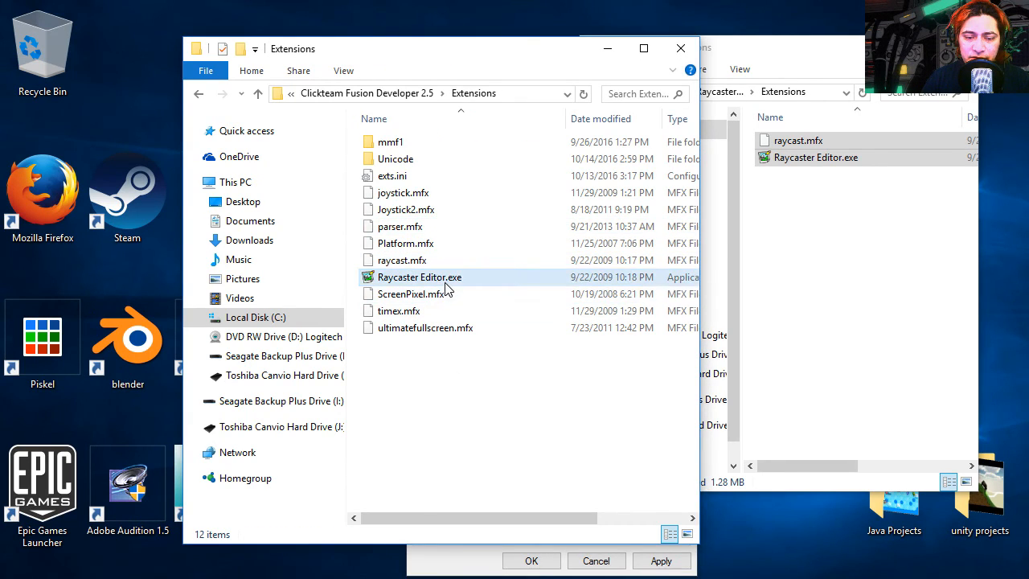
# - Set Raycaster Editor.exe to Windows 95 compatibility mode, then launch it once
pyautogui.rightClick(420, 277)
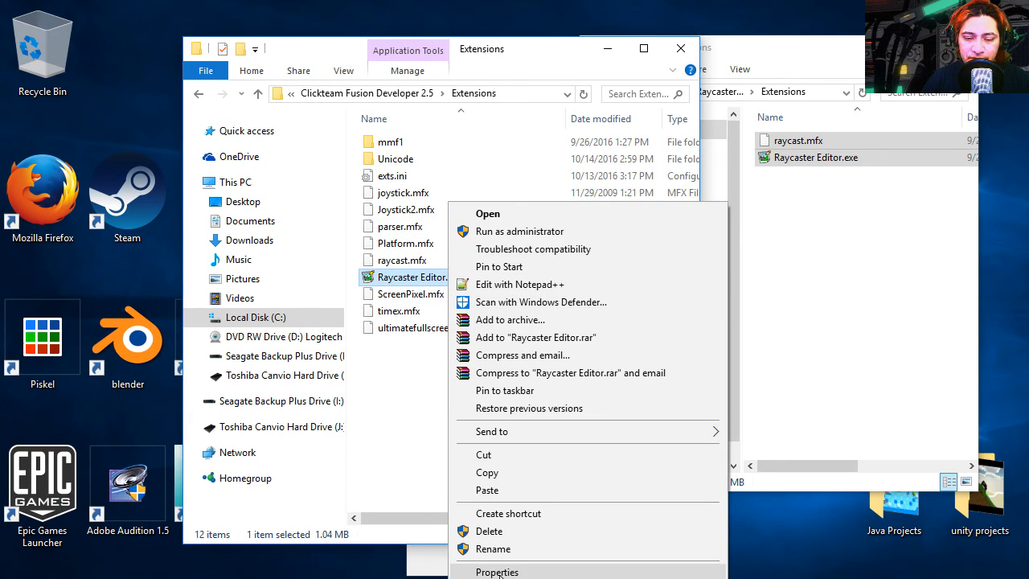
pyautogui.click(497, 572)
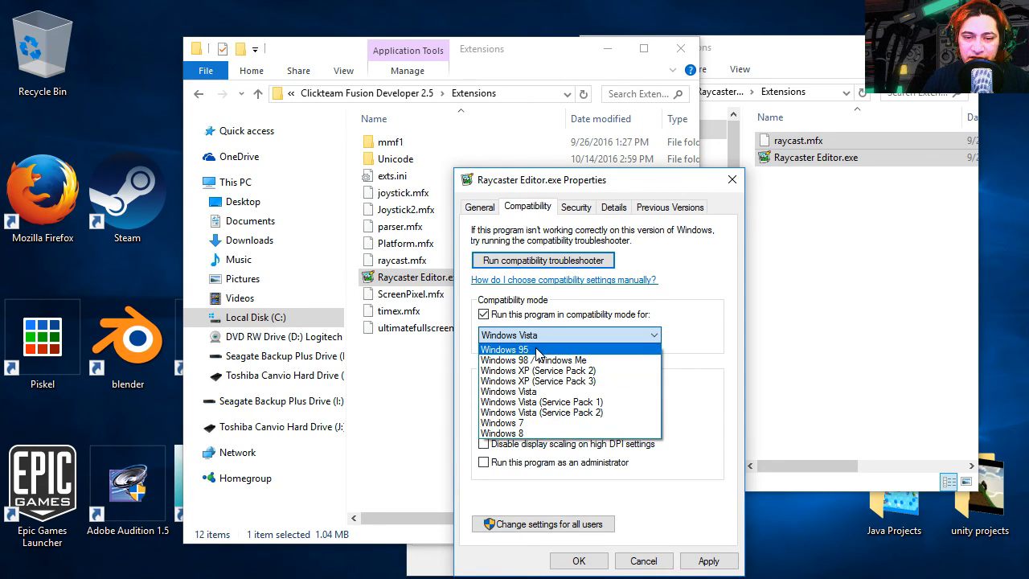
pyautogui.click(504, 348)
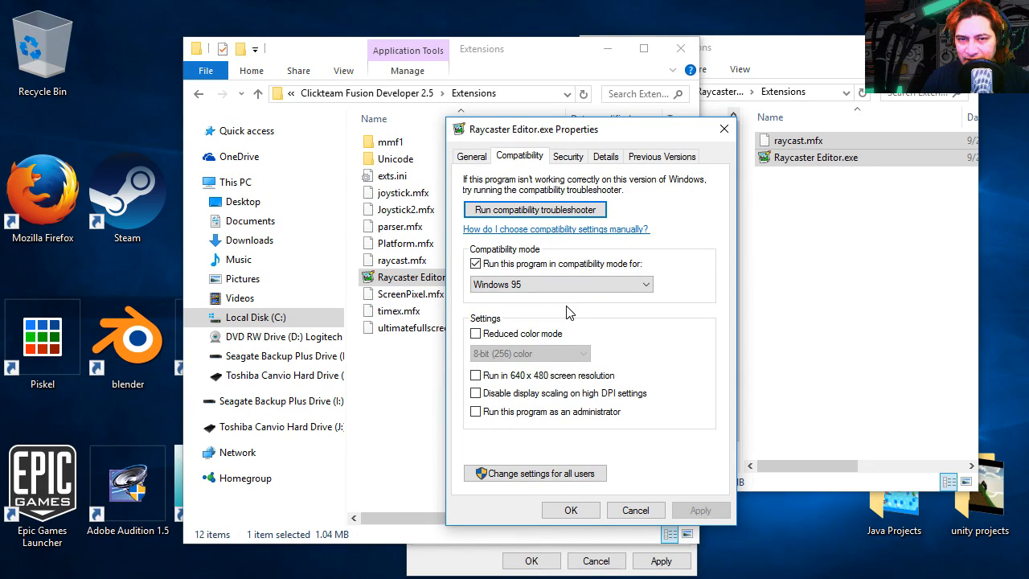
pyautogui.click(476, 410)
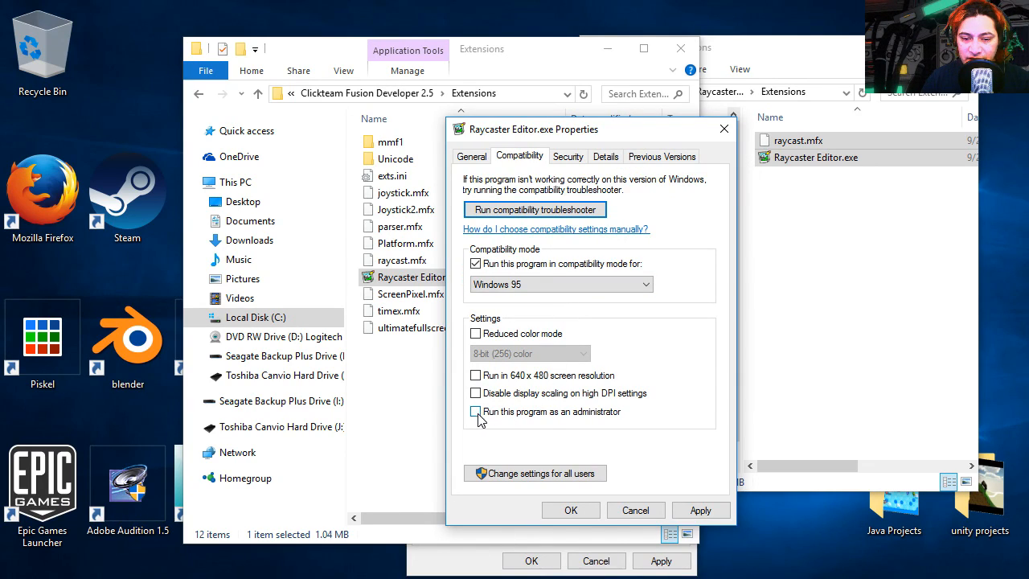
pyautogui.click(571, 510)
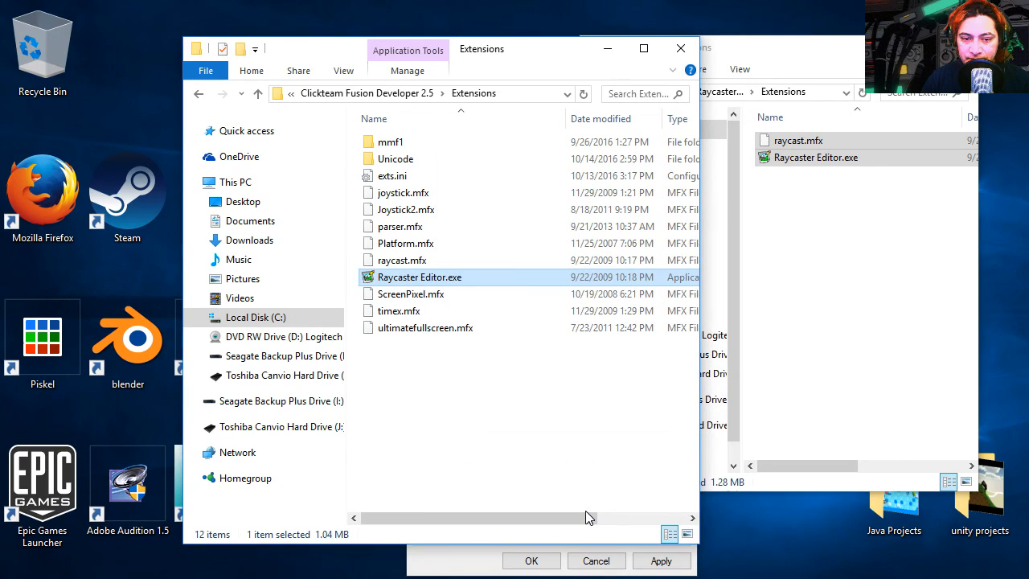
pyautogui.moveTo(447, 287)
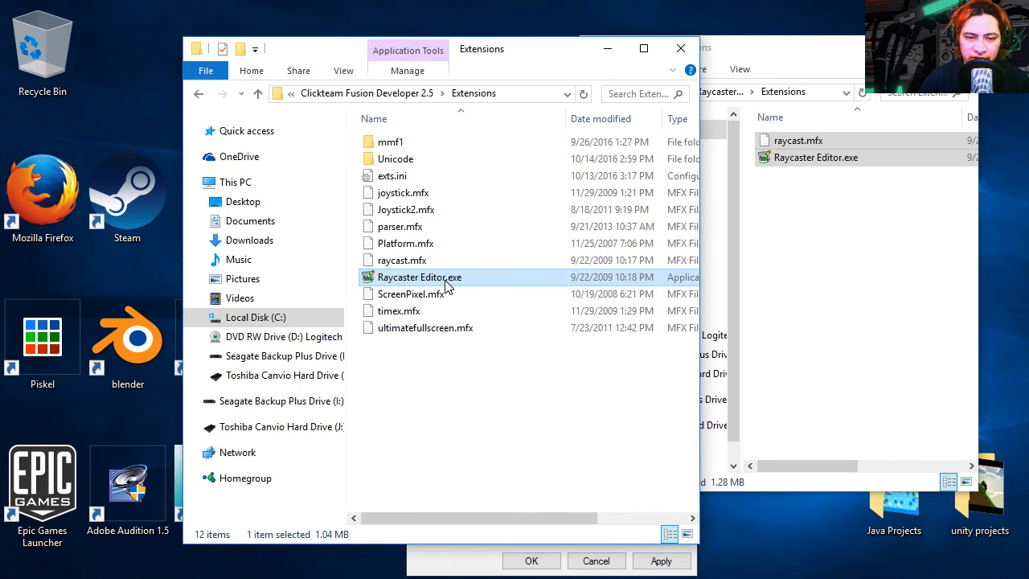
pyautogui.doubleClick(419, 277)
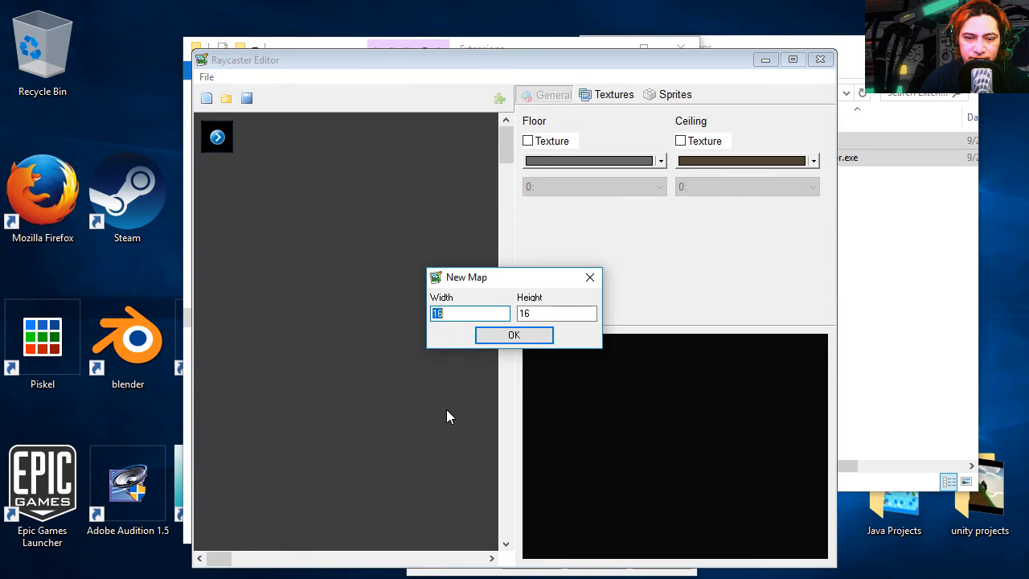
pyautogui.click(513, 335)
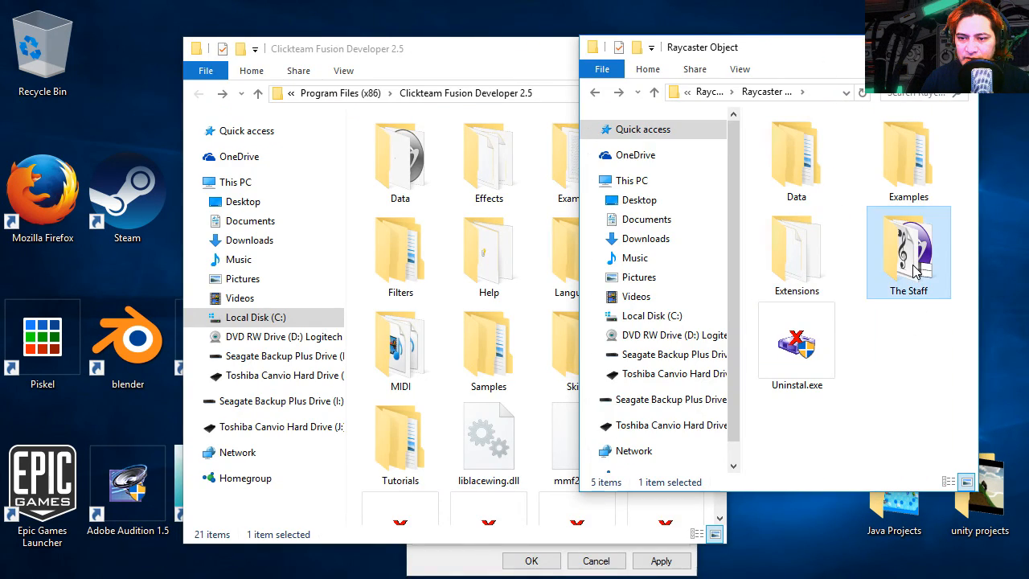
# - Paste The Staff folder into Fusion's install folder and open it
pyautogui.rightClick(908, 252)
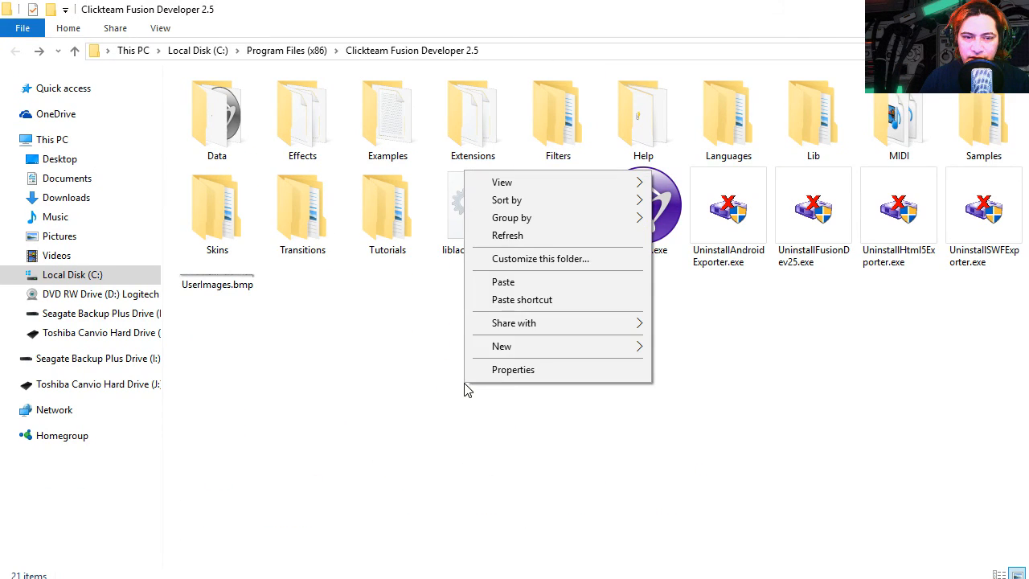
pyautogui.moveTo(514, 286)
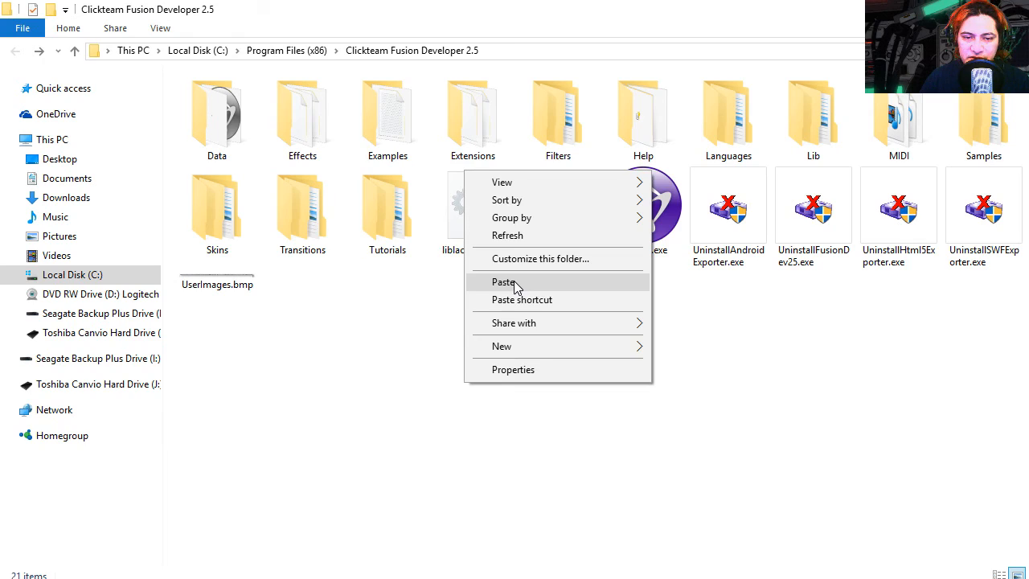
pyautogui.click(503, 282)
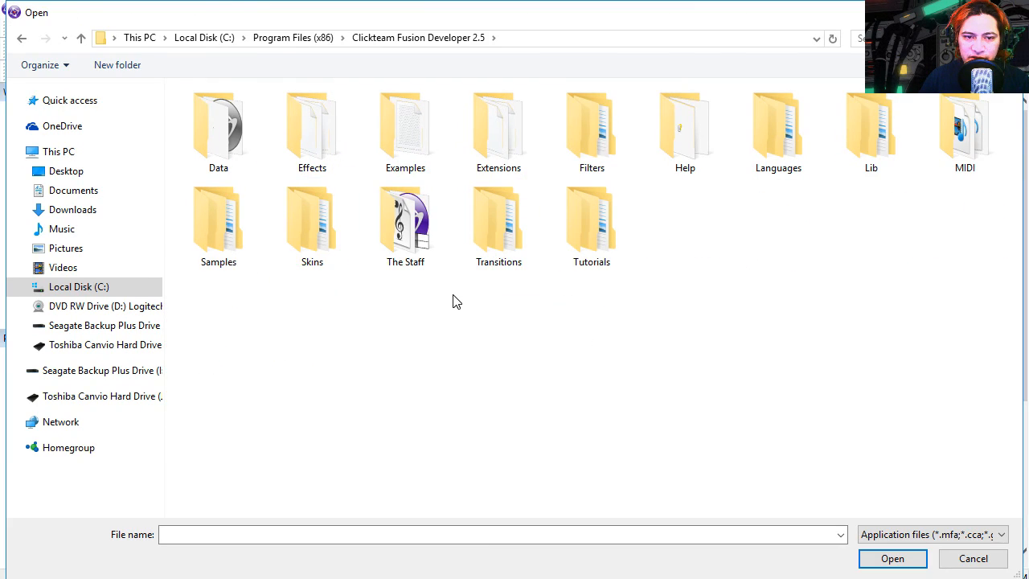
pyautogui.doubleClick(405, 129)
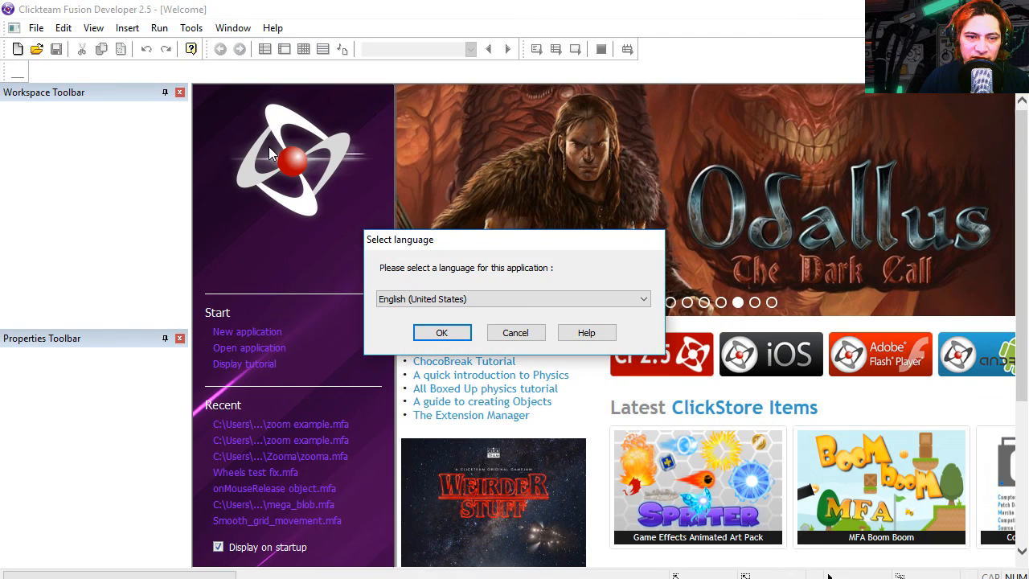
# - Install the missing kcmouse and Popup Message Object 2 extensions, then retry loading RaycasterDemo
pyautogui.click(442, 332)
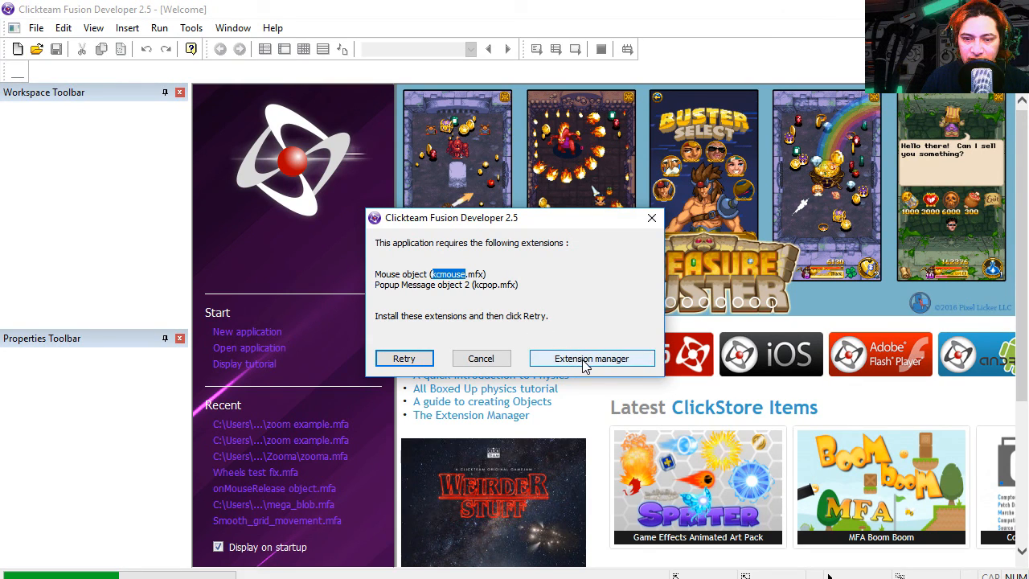
pyautogui.click(592, 358)
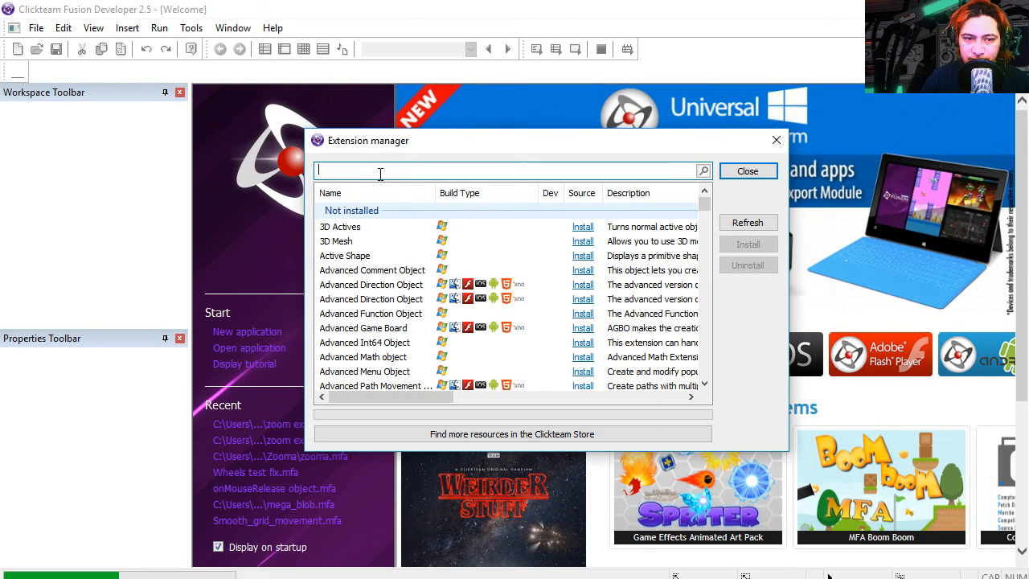
pyautogui.write('kcmouse')
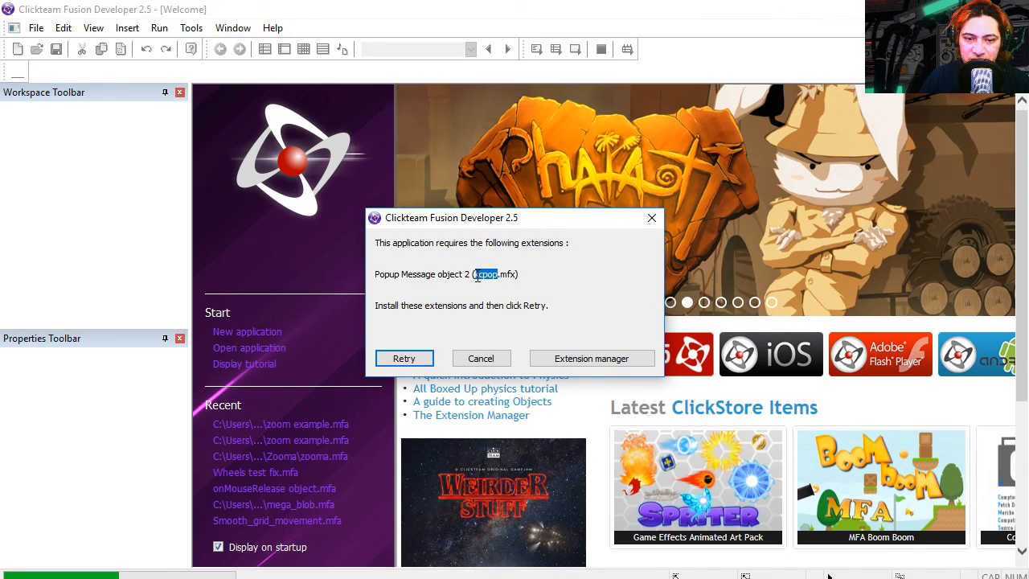
pyautogui.click(592, 358)
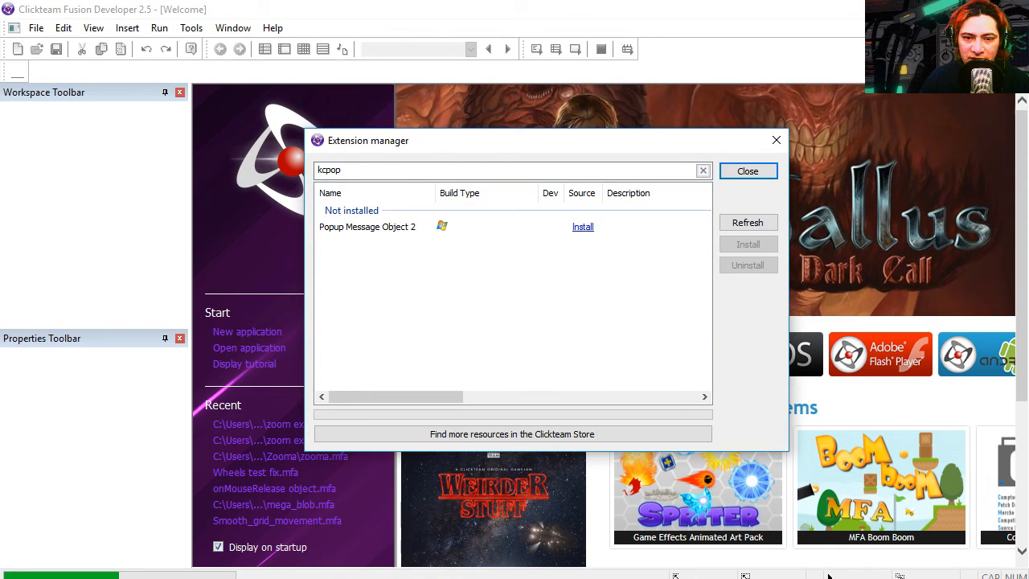
pyautogui.click(747, 170)
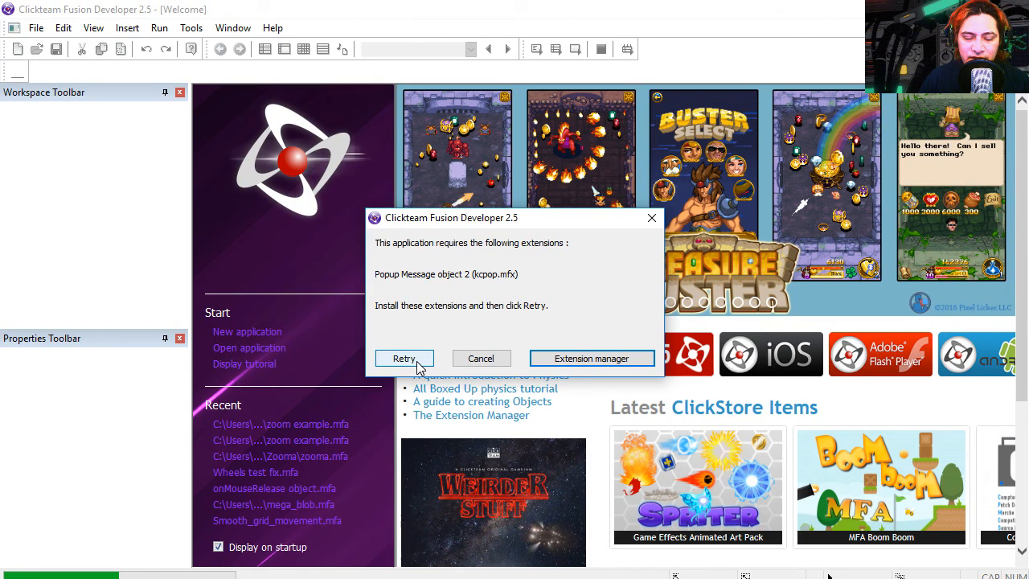
pyautogui.click(481, 357)
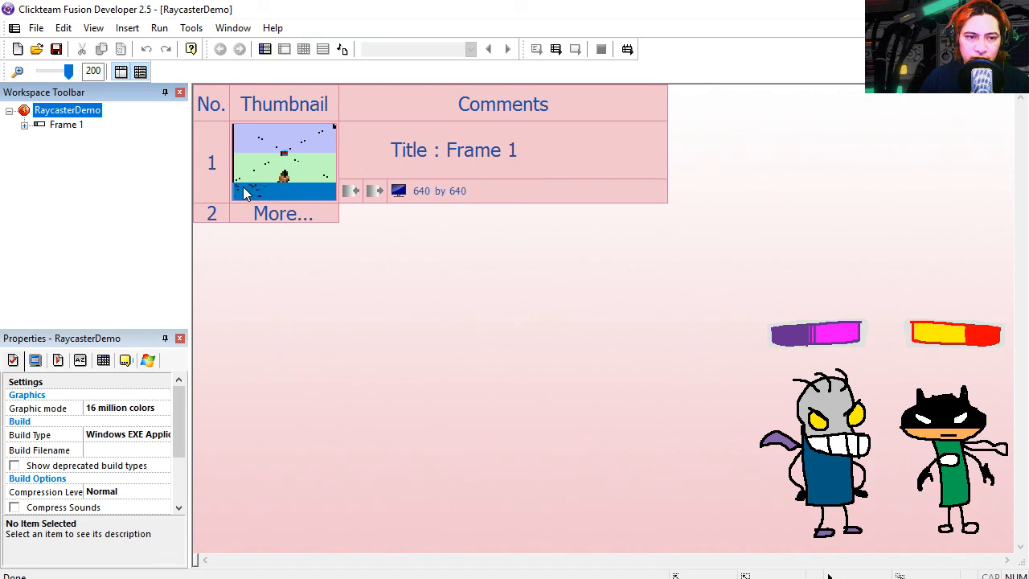
# - Open RaycasterDemo's Frame 1 and run it to see the 3D brick corridor
pyautogui.doubleClick(284, 163)
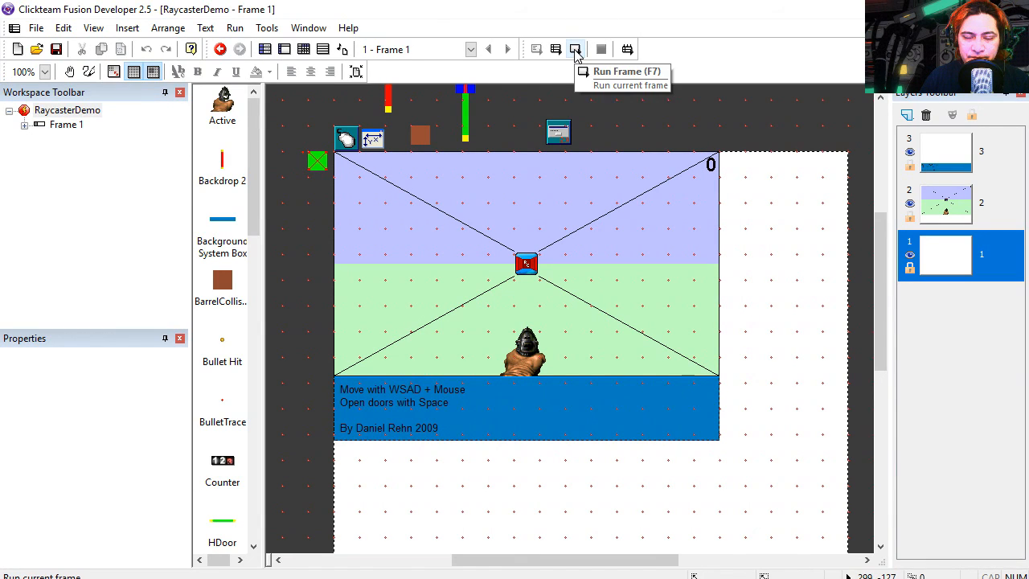
pyautogui.click(574, 49)
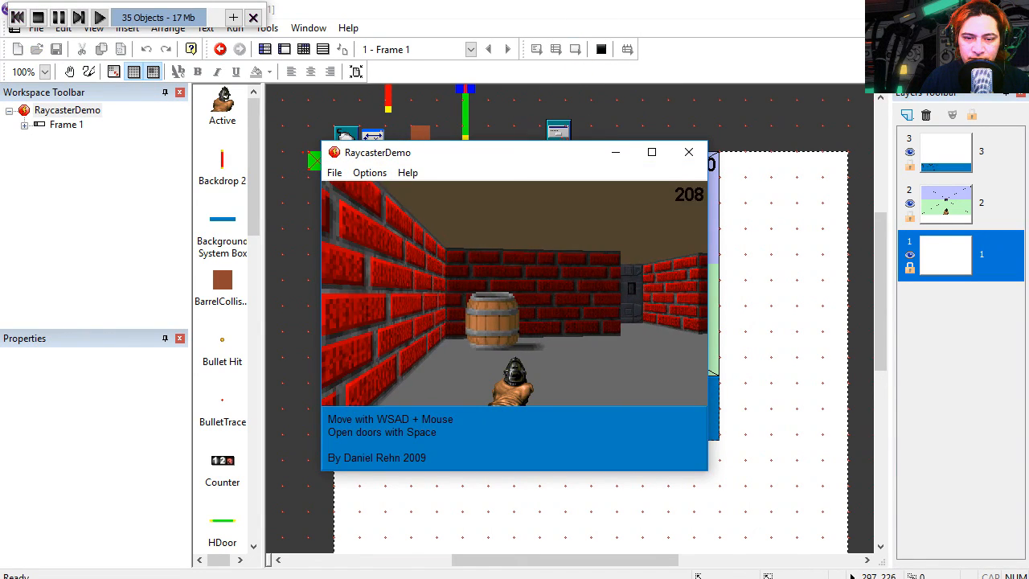